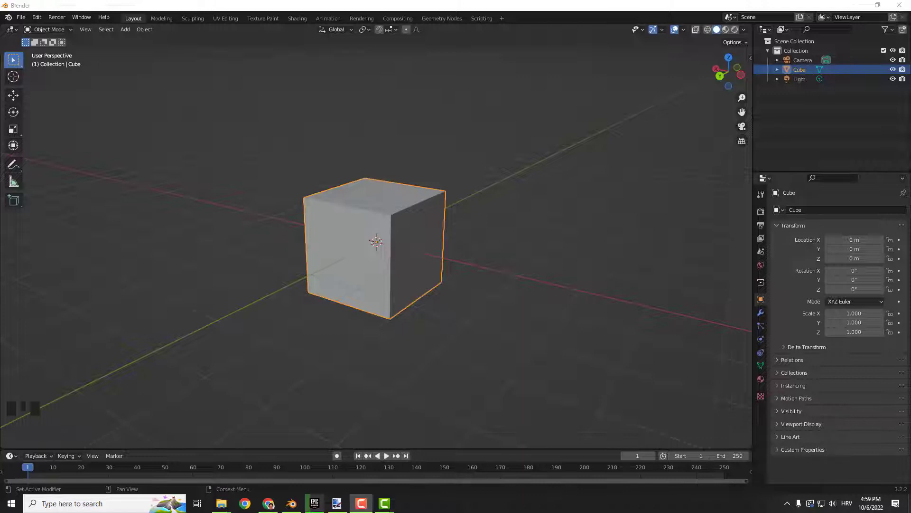
pyautogui.moveTo(578, 194)
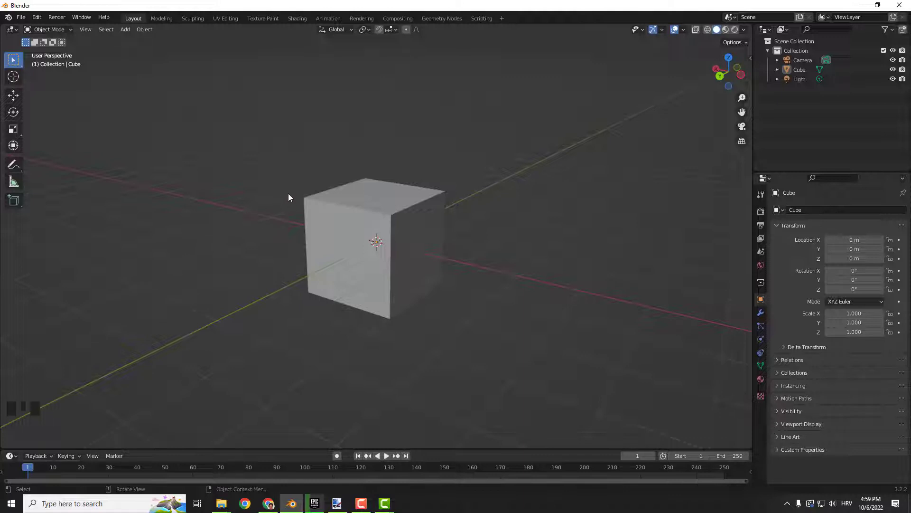
# Orbit around the cube, tilting and looking down, then settle on a level side view
pyautogui.moveTo(289, 197); pyautogui.dragTo(324, 215)
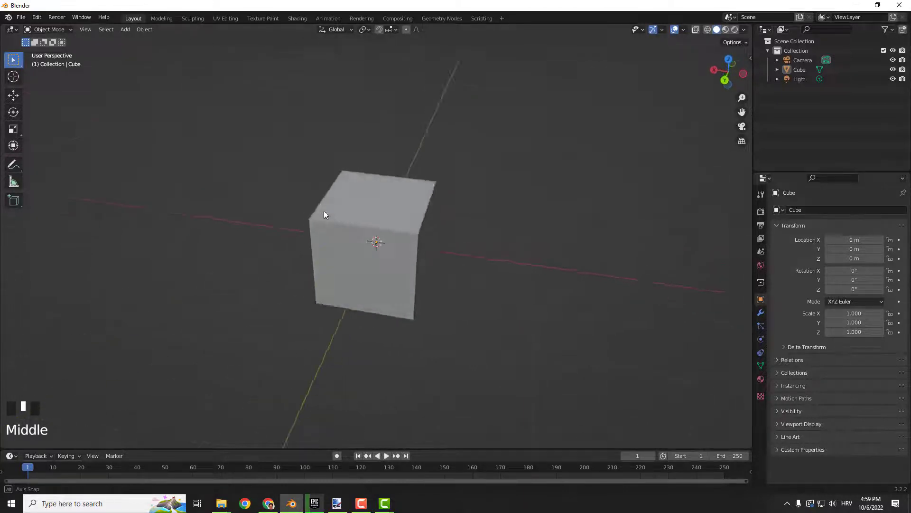
pyautogui.moveTo(325, 215); pyautogui.dragTo(383, 244)
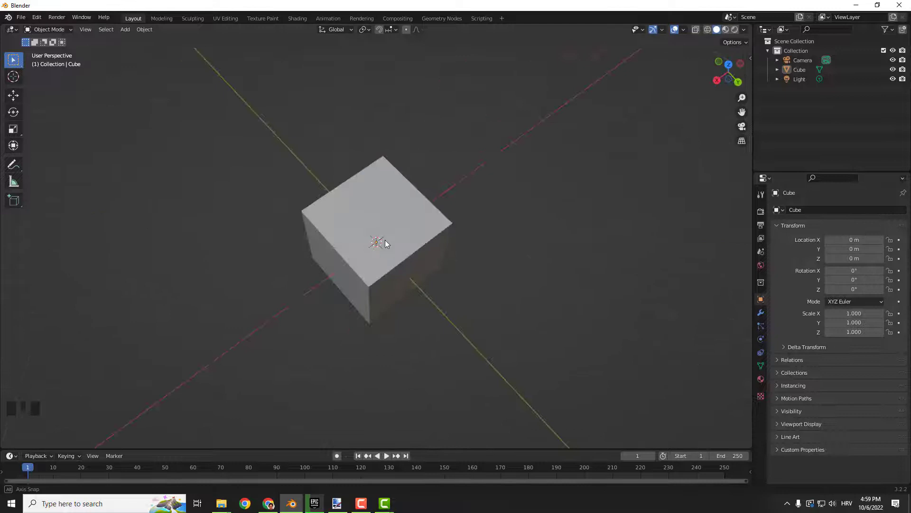
pyautogui.moveTo(386, 243); pyautogui.dragTo(465, 192)
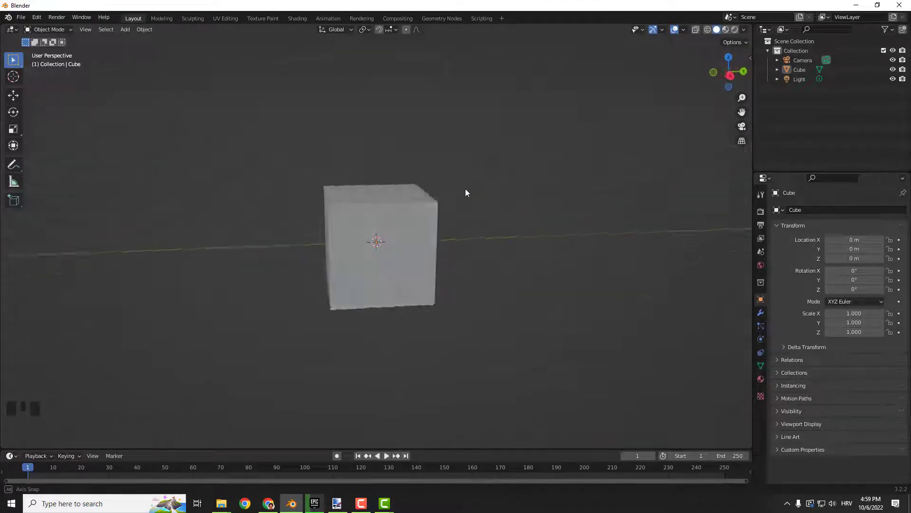
# Zoom out three times to see the camera and light, then zoom back toward the cube
pyautogui.scroll(-3)
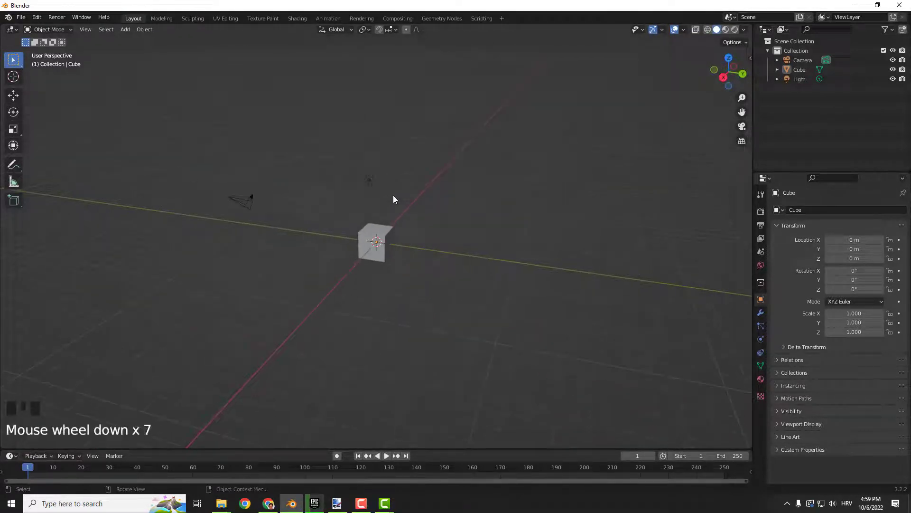
pyautogui.scroll(-3)
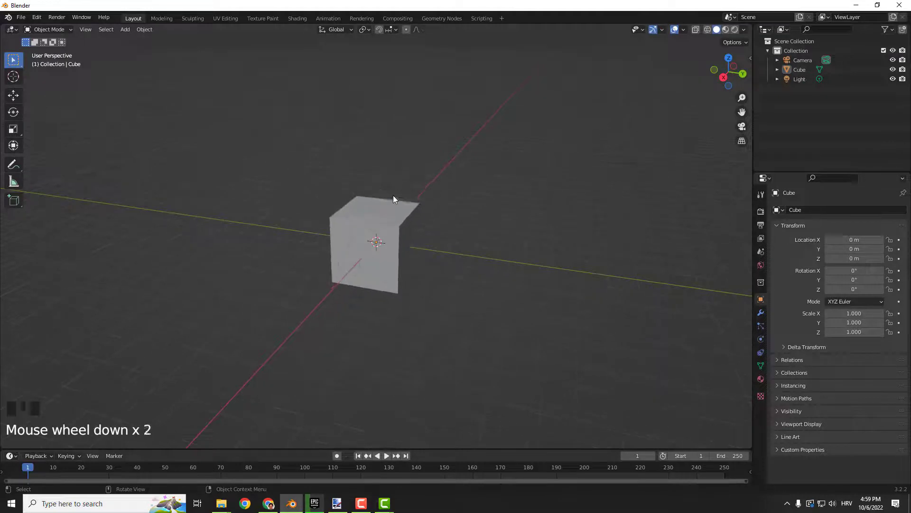
pyautogui.scroll(-3)
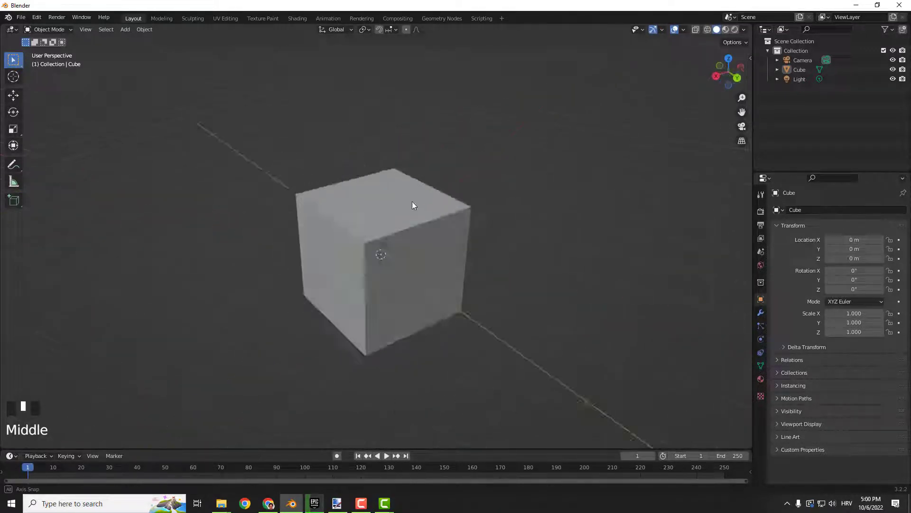
pyautogui.scroll(3)
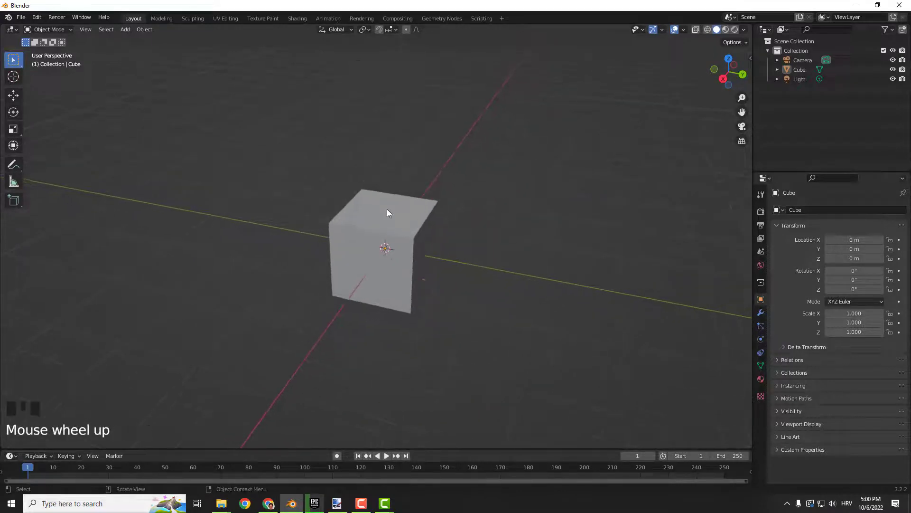
pyautogui.scroll(-3)
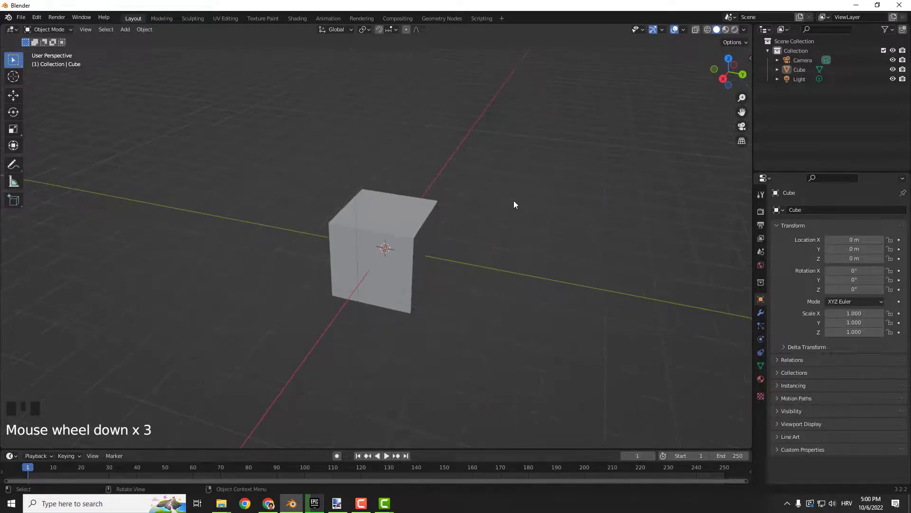
# Select the cube and centre the viewport on it
pyautogui.click(383, 251)
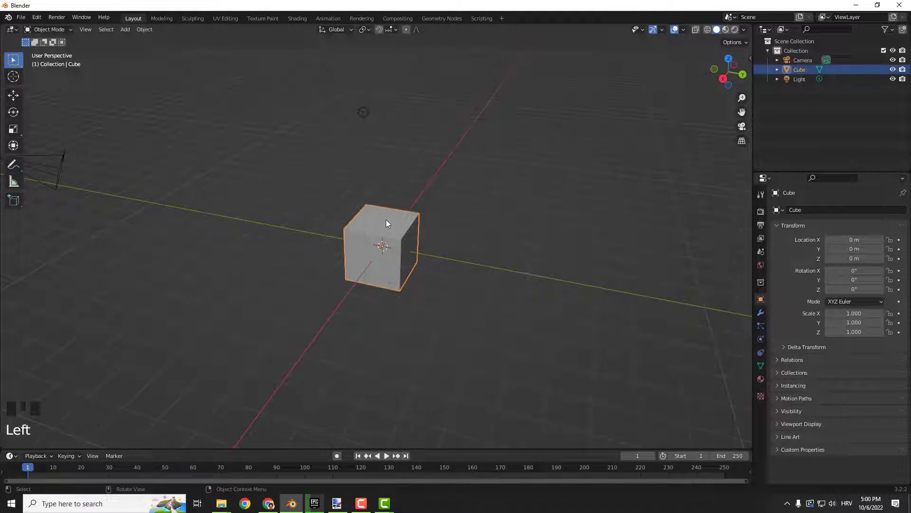
pyautogui.moveTo(414, 184)
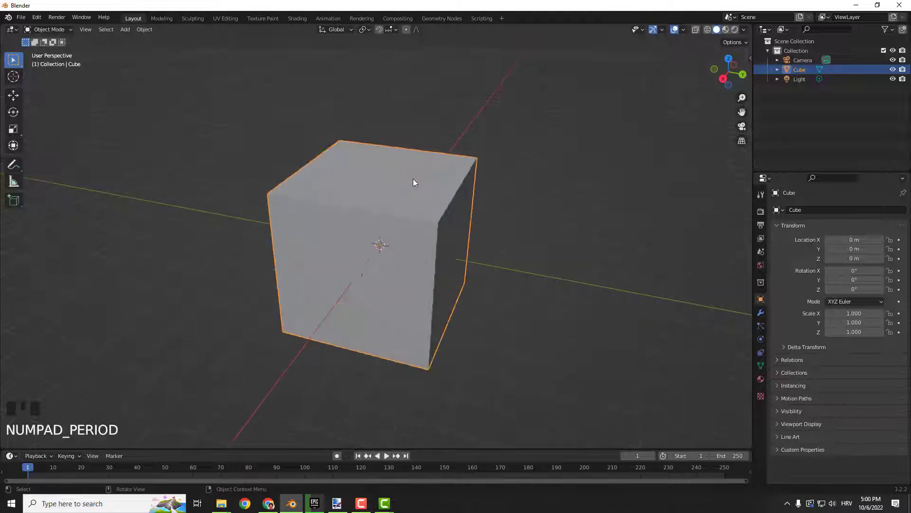
pyautogui.press('KP_5')
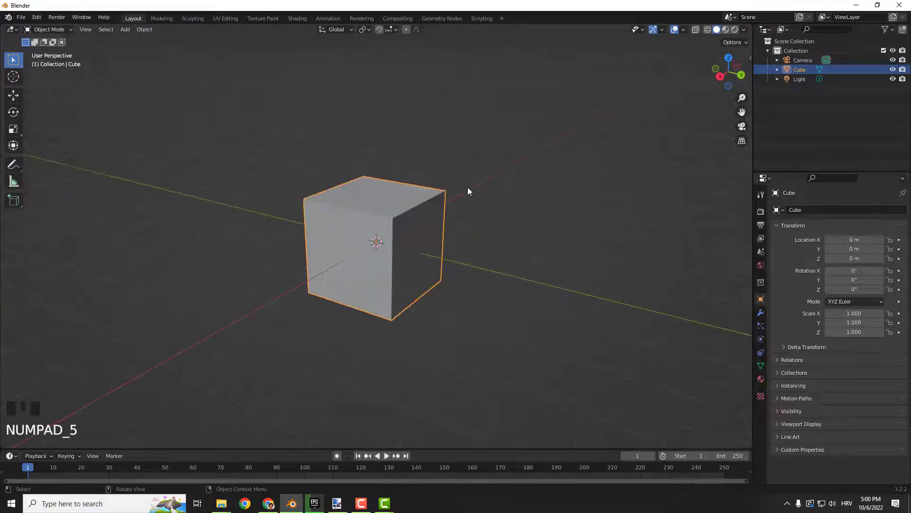
pyautogui.press('NUMPAD_5')
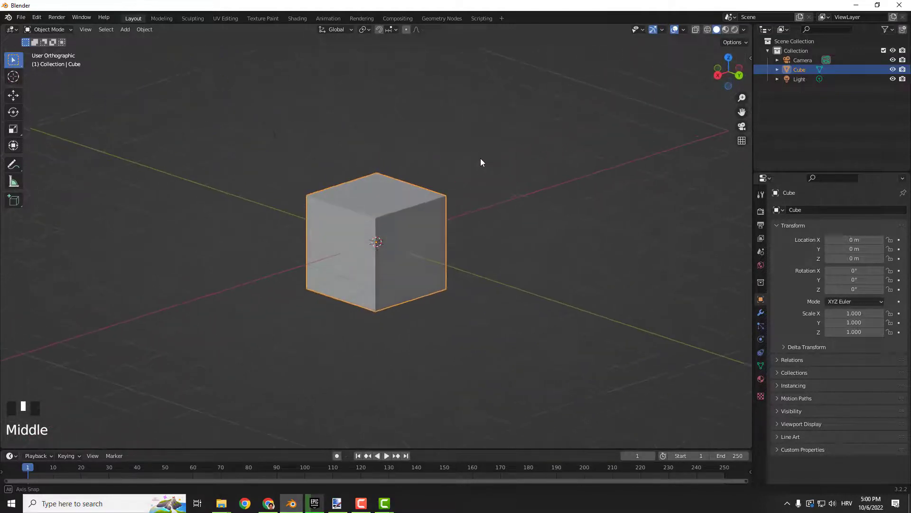
pyautogui.press('numpad_5')
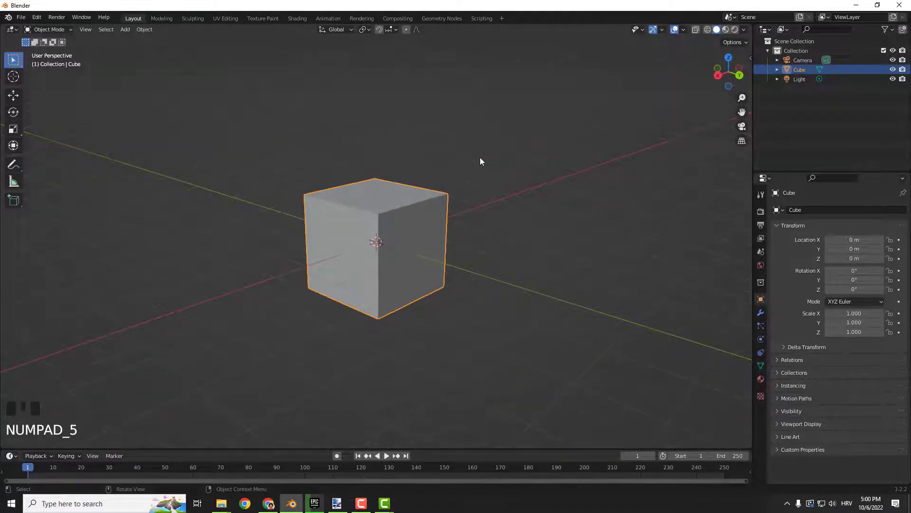
pyautogui.press('KP_5')
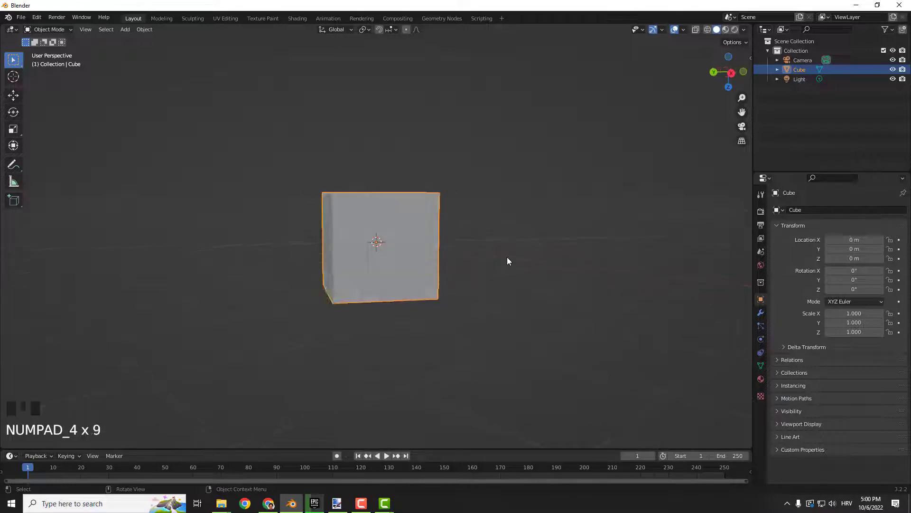
# Step the view around the cube with Numpad 4, then back with Numpad 6
pyautogui.press('NUMPAD_4')
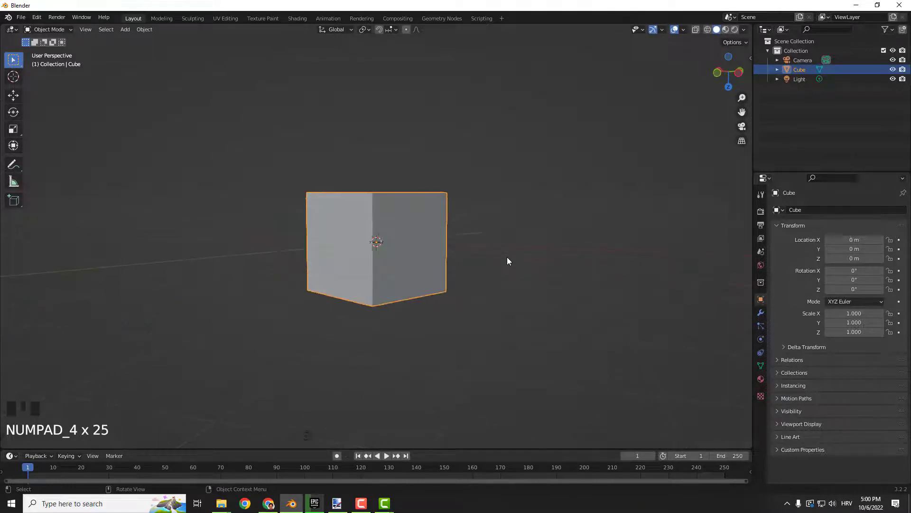
pyautogui.press('numpad_6')
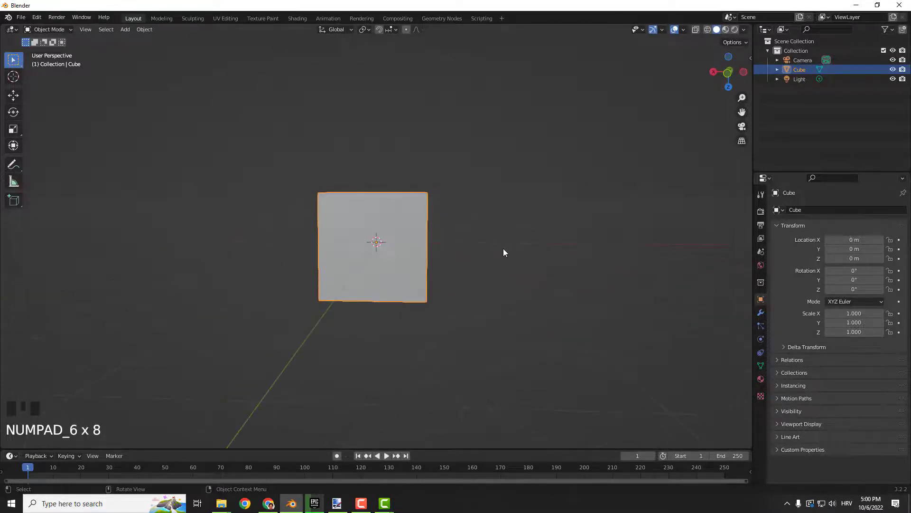